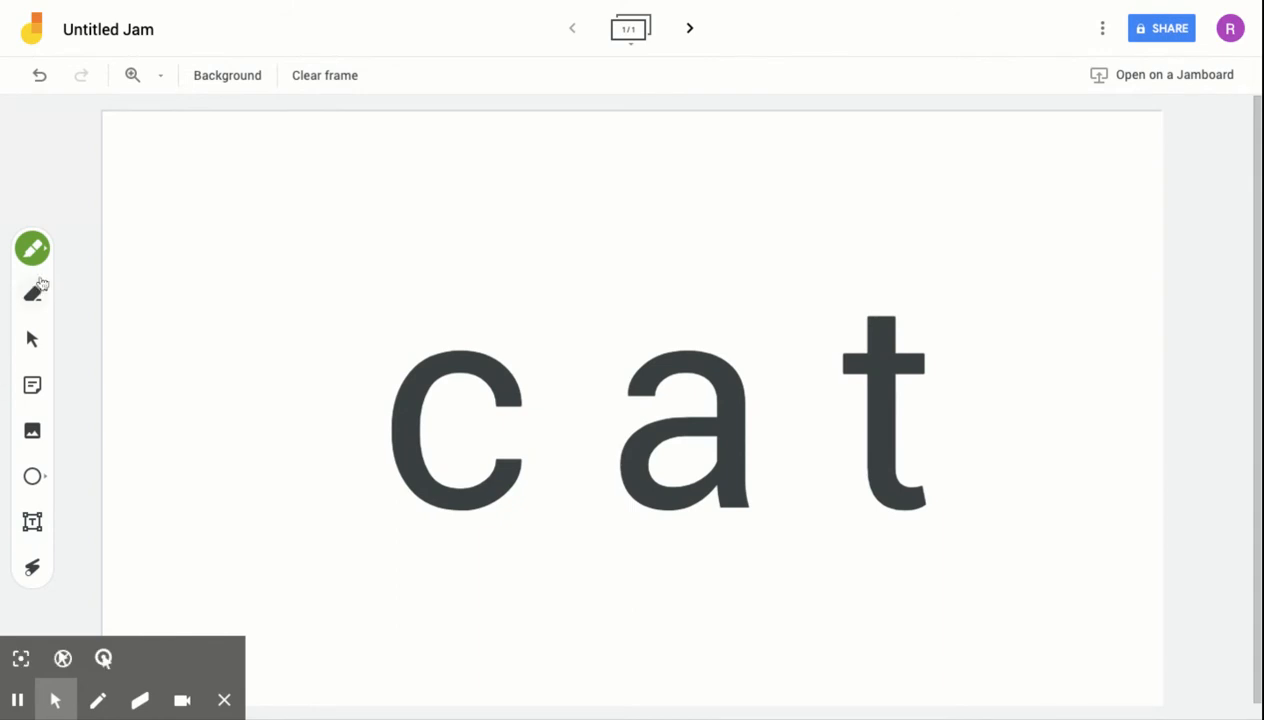
mouse_move(33, 248)
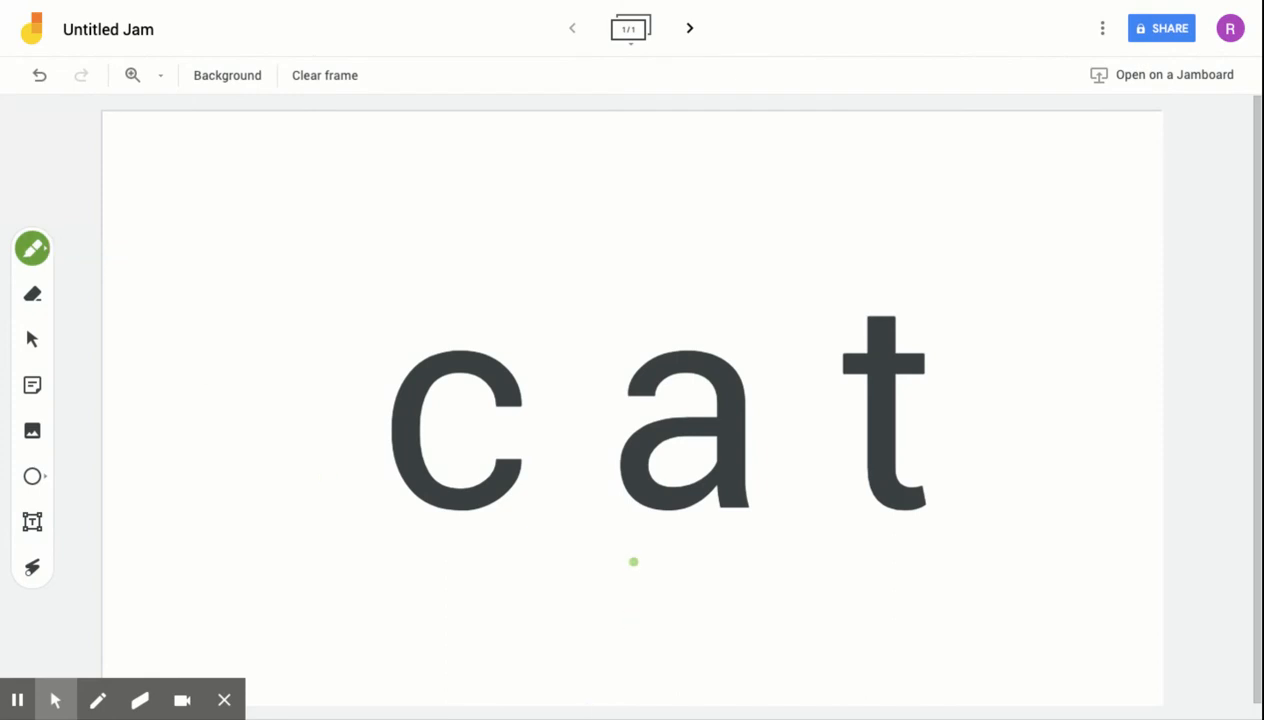
- Draw a green diagonal stroke slanting down below the 'a' in 'cat'
drag(634, 562, 700, 700)
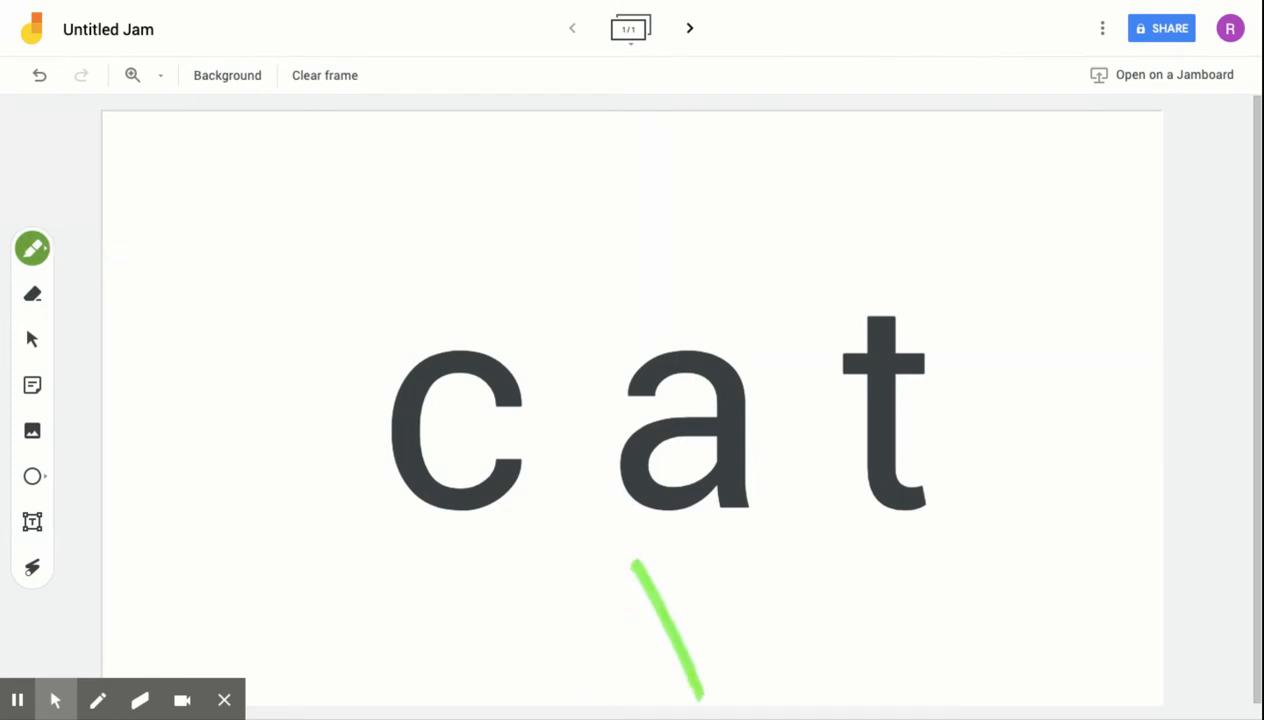